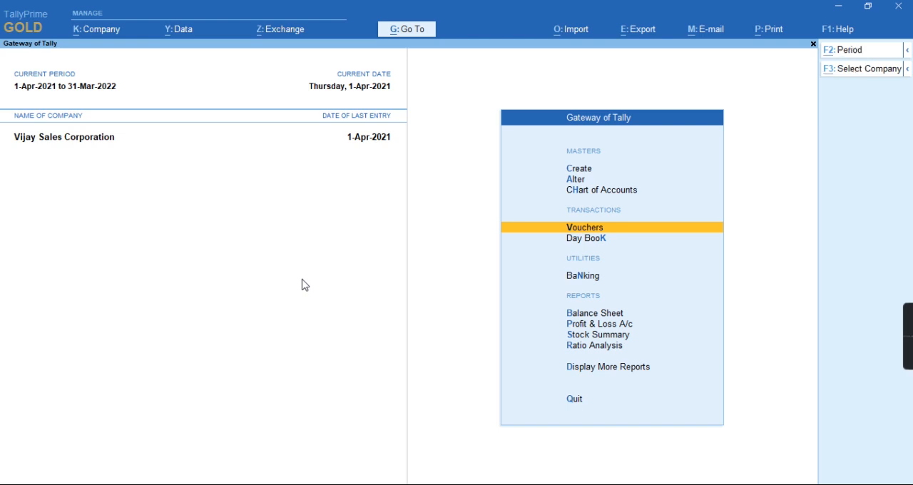
# Jump to the Form 26Q TDS report via Go To, searching '26'
pyautogui.click(407, 29)
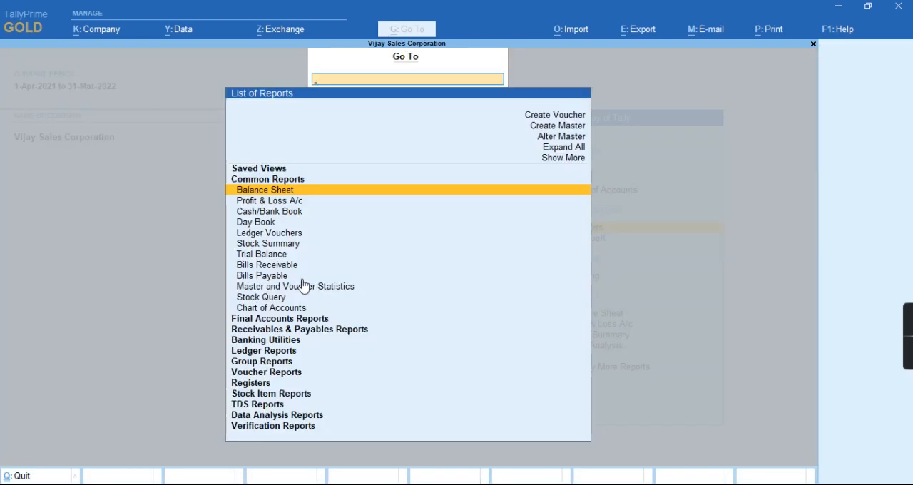
pyautogui.write('26')
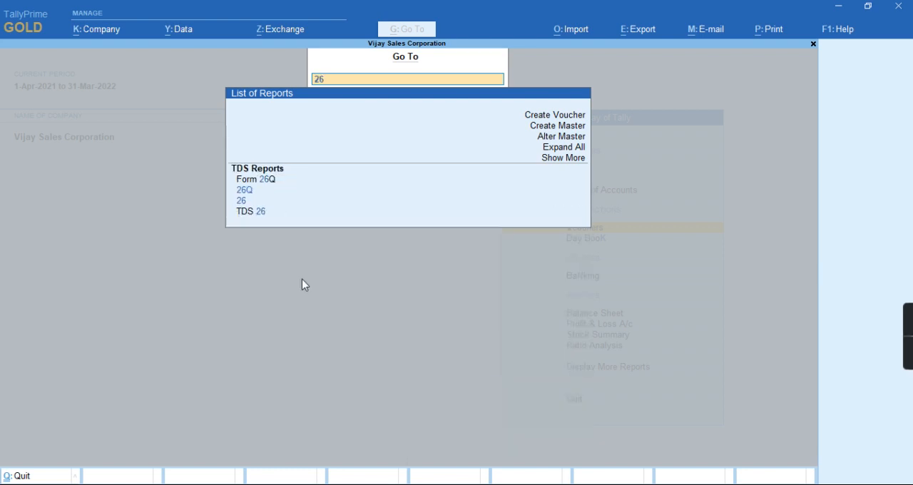
pyautogui.click(260, 180)
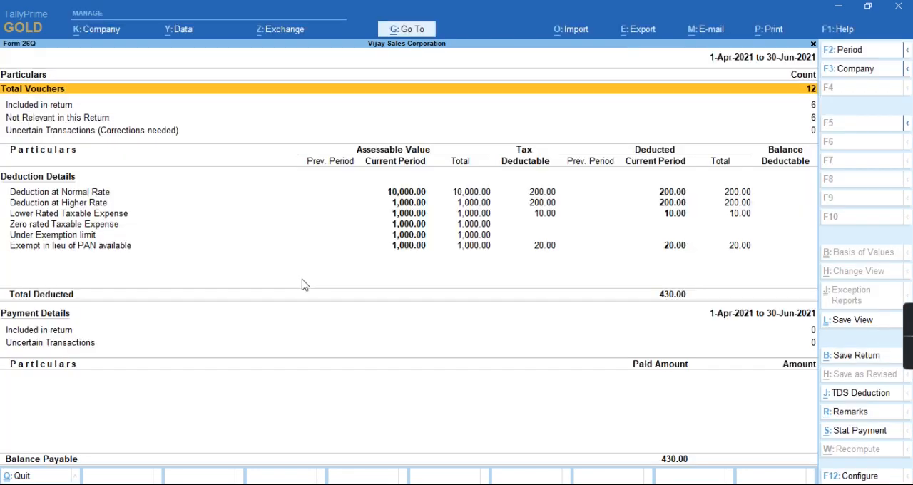
pyautogui.moveTo(206, 264)
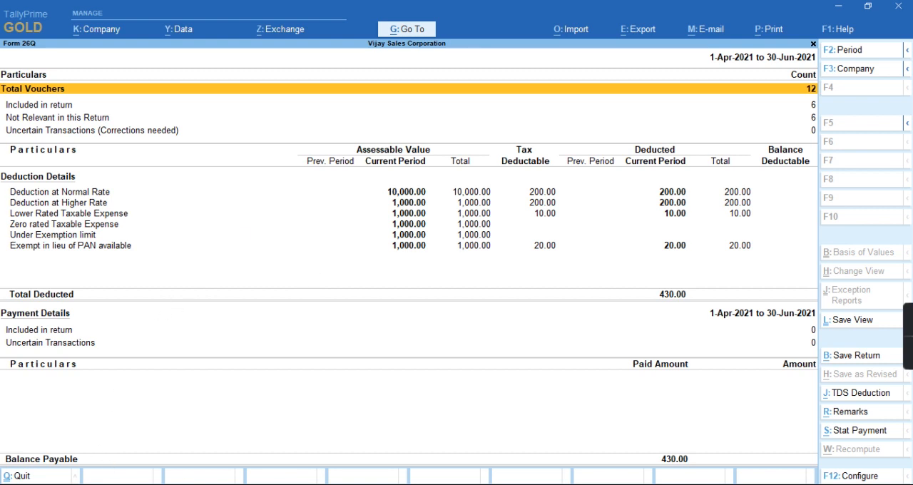
pyautogui.moveTo(670, 462)
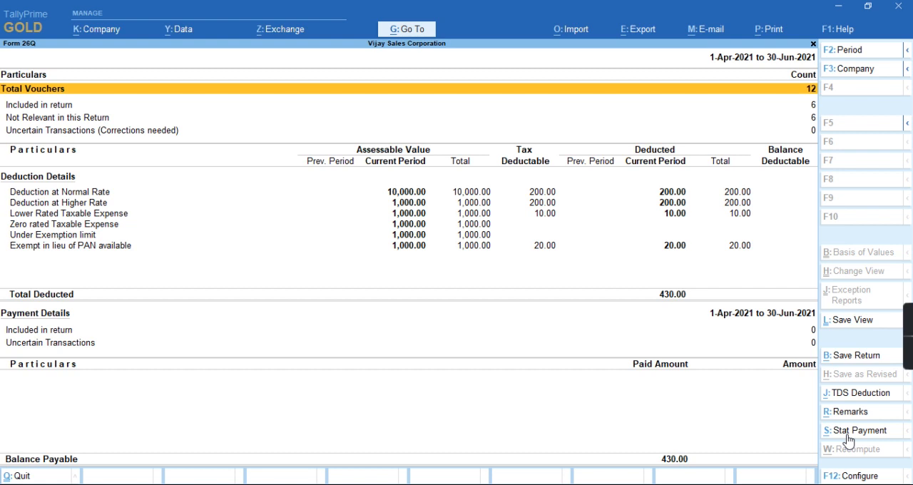
# Leave the report, return to Gateway of Tally and begin a new Payment voucher
pyautogui.click(20, 477)
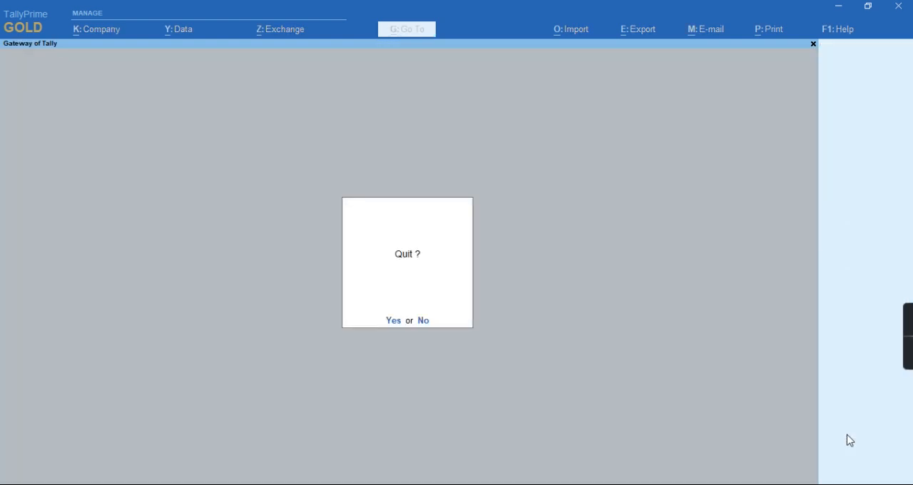
pyautogui.click(423, 319)
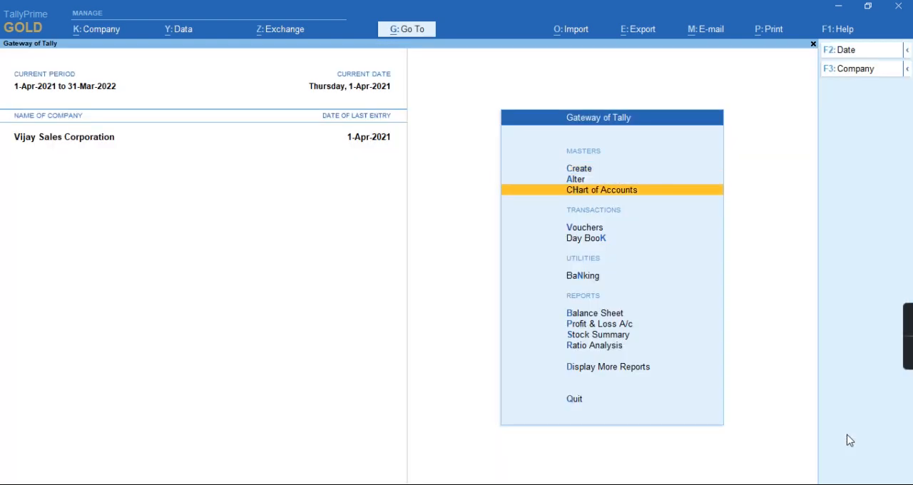
pyautogui.click(585, 227)
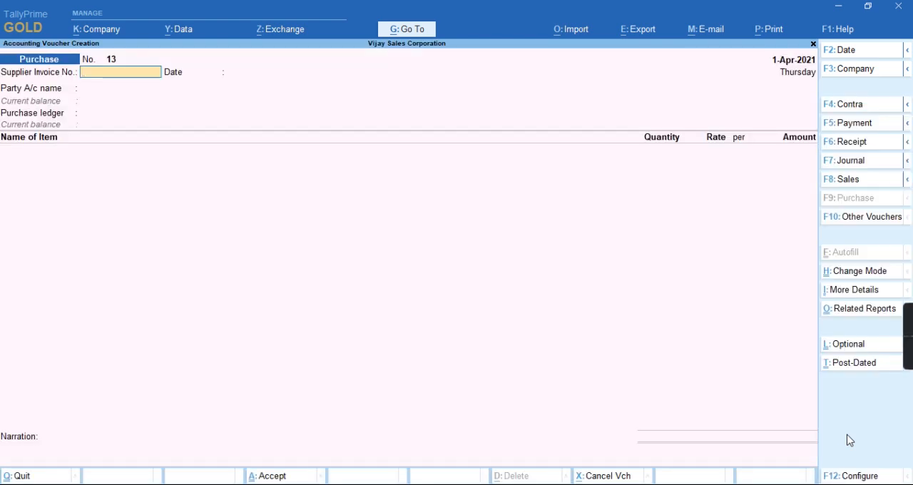
pyautogui.click(853, 123)
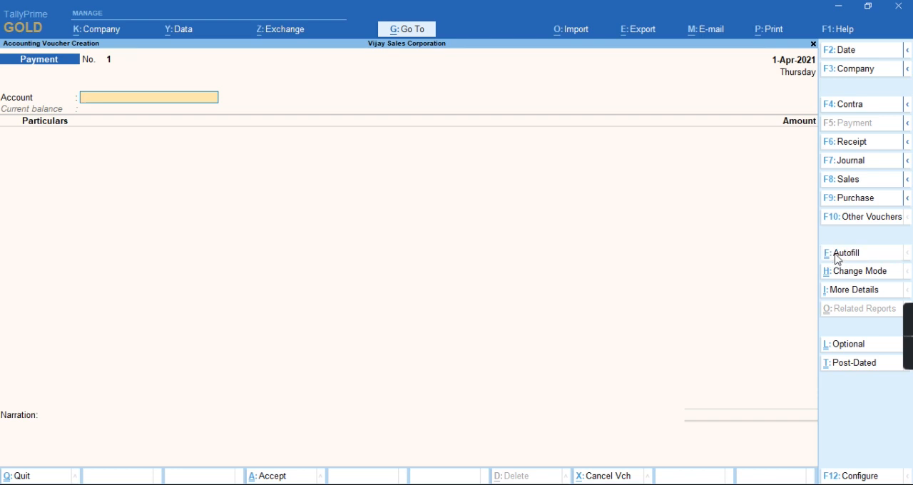
# Autofill a TDS Stat Payment for 1-30 Apr 2021, all items, company, resident deductee
pyautogui.click(845, 252)
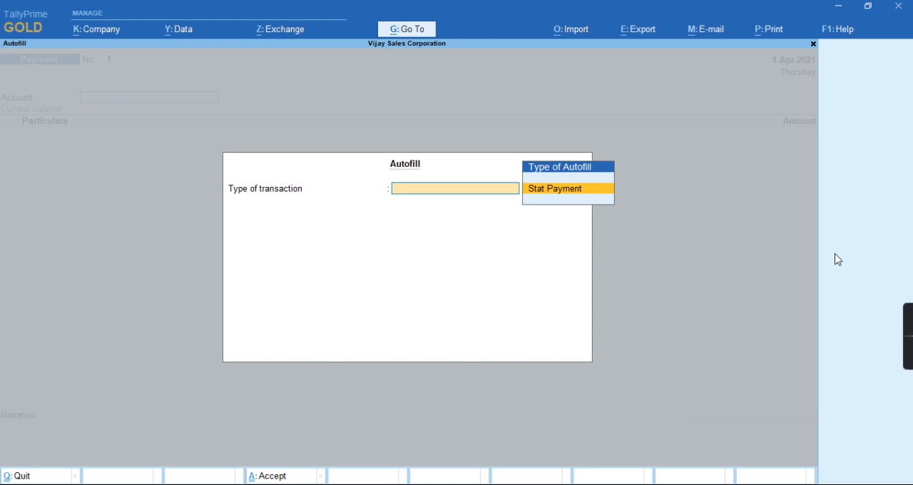
pyautogui.click(555, 188)
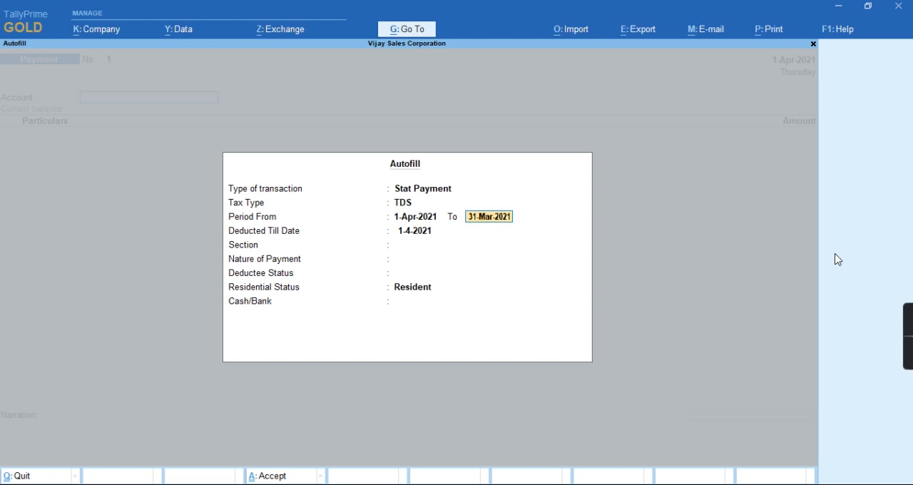
pyautogui.click(454, 245)
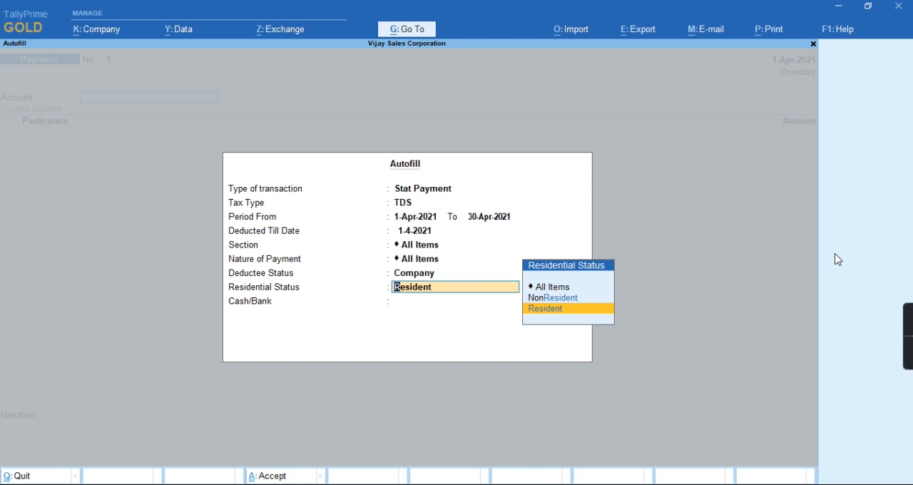
pyautogui.click(545, 309)
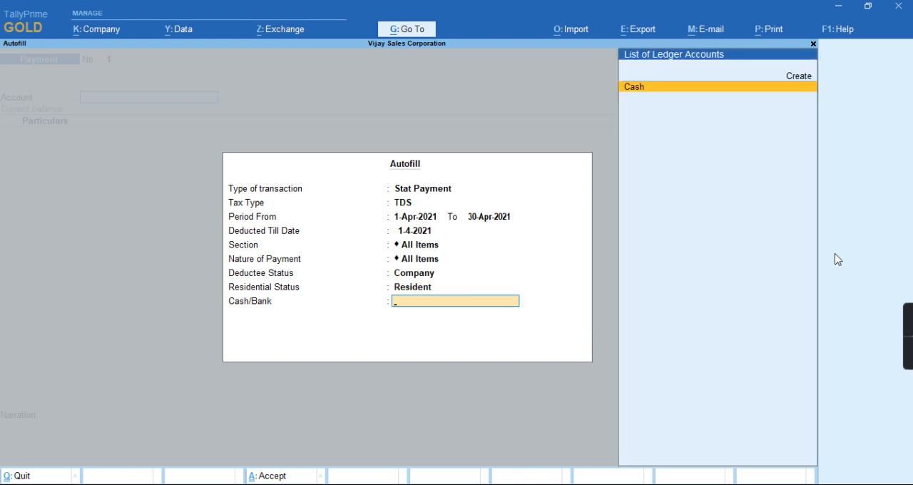
# Create a ledger named 'Bank' under the Bank Accounts group
pyautogui.click(799, 76)
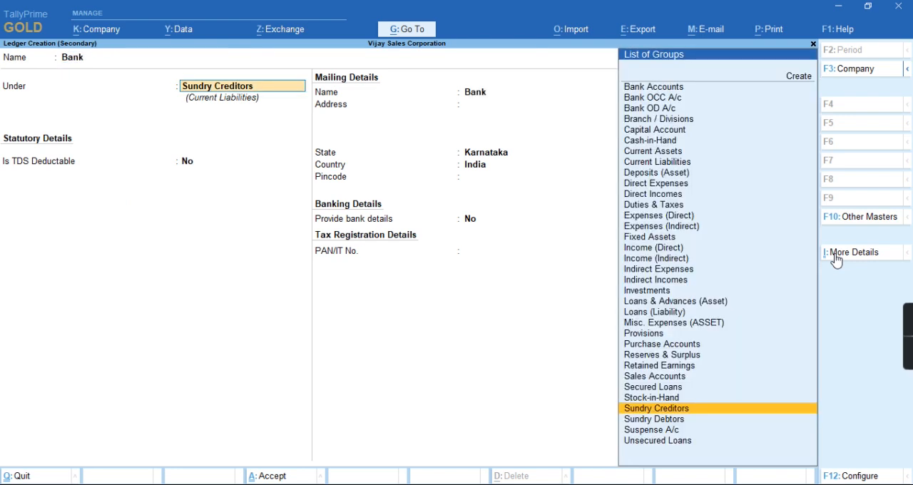
pyautogui.write('Bank')
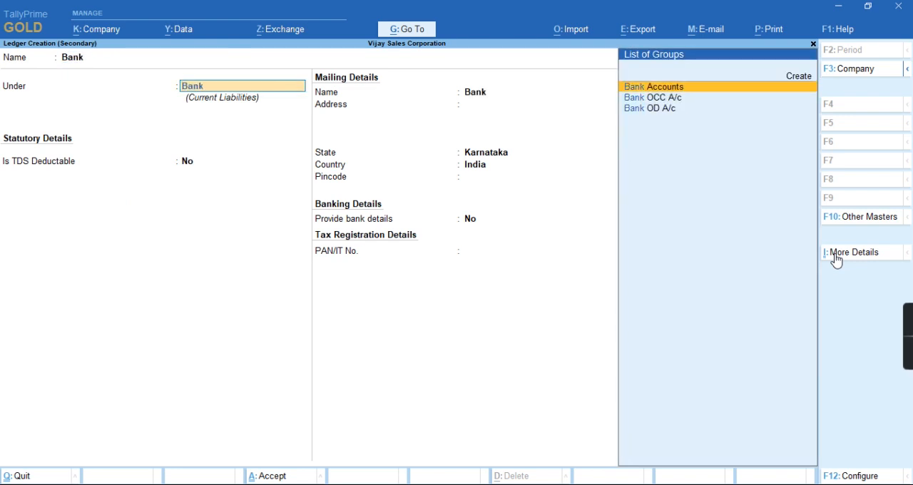
pyautogui.click(654, 85)
pyautogui.write('26q')
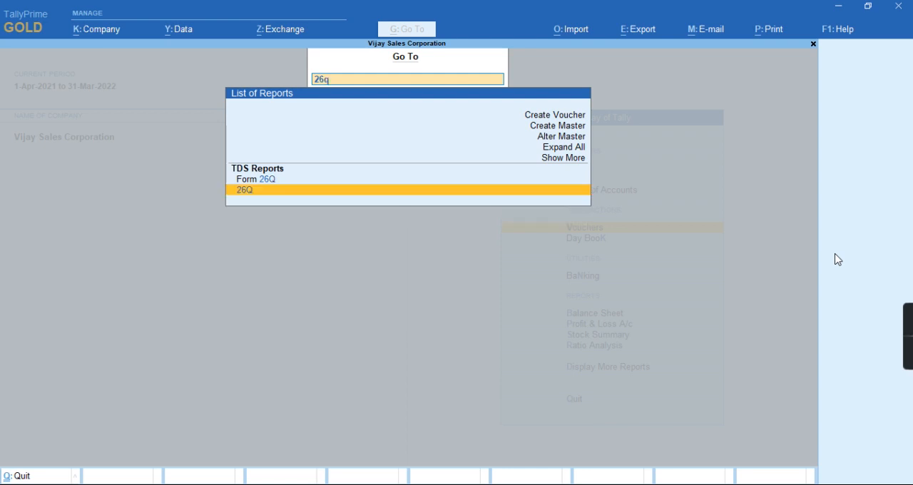
# Reopen Form 26Q, landing on its Payment Exception Resolution list
pyautogui.click(245, 188)
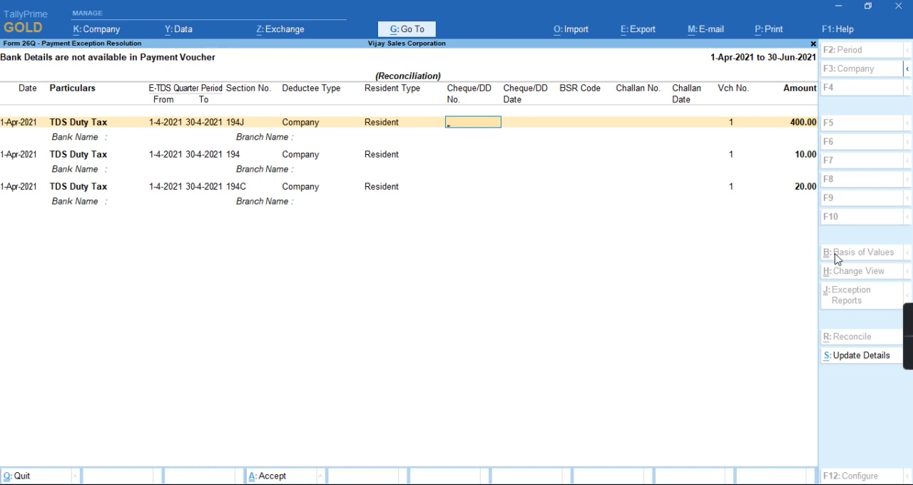
# Enter cheque no. 00000, BSR code 1234567 and challan no. 123456 for the first TDS payment
pyautogui.write('00000')
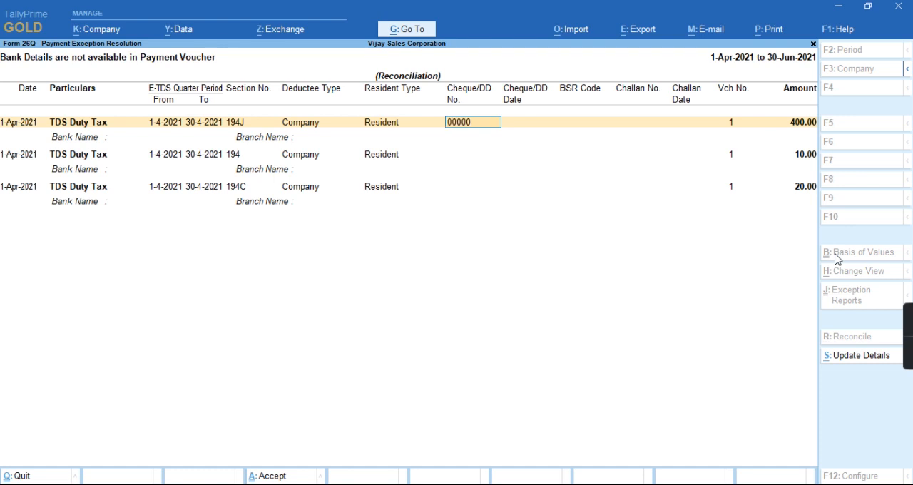
pyautogui.write('1')
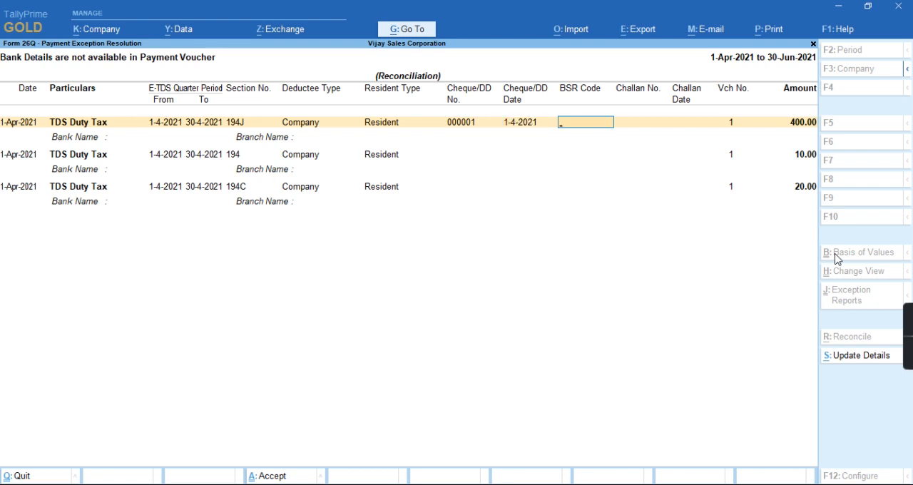
pyautogui.write('1234567')
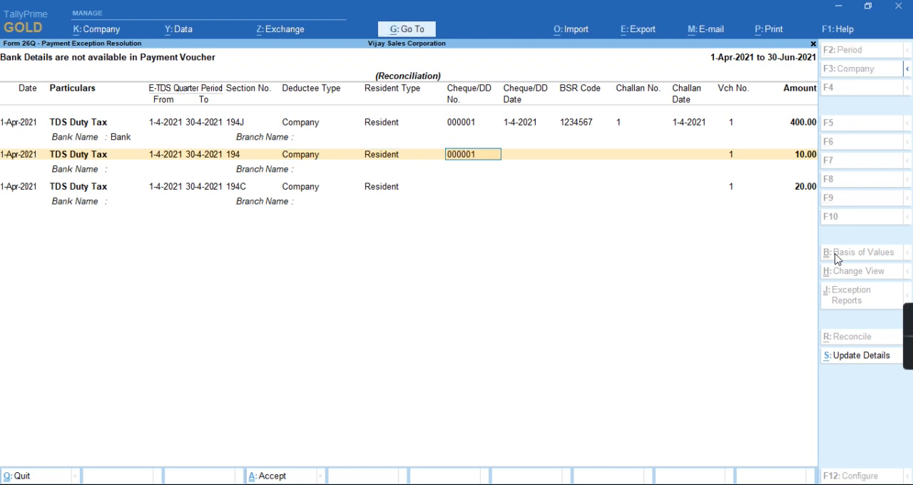
pyautogui.write('1234567')
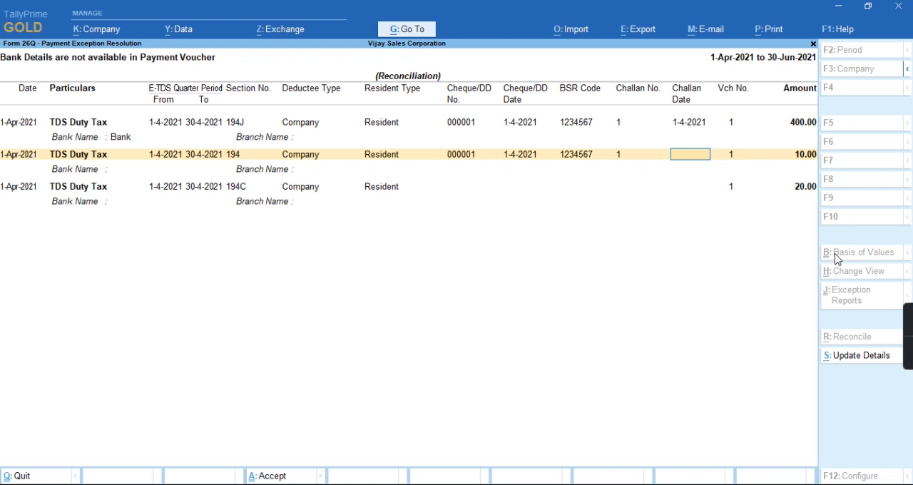
# Assign the Bank ledger as bank name for the second and third TDS payments
pyautogui.click(171, 169)
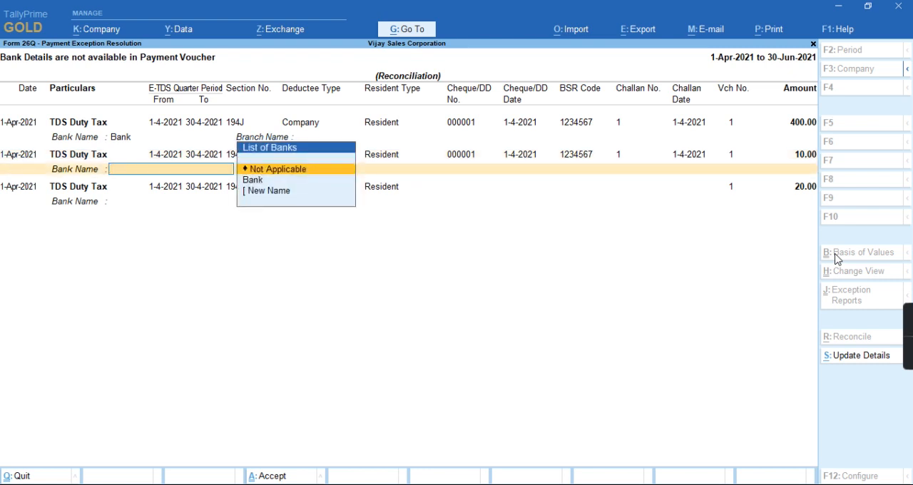
pyautogui.click(251, 180)
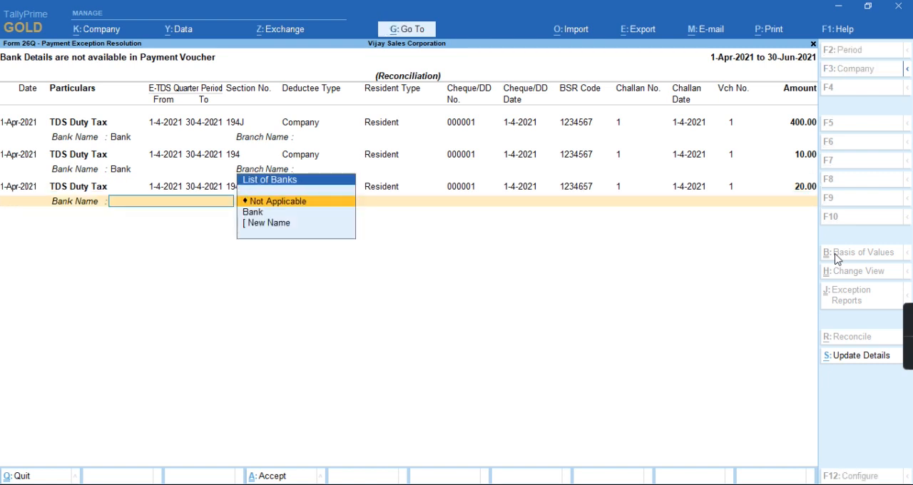
pyautogui.click(253, 211)
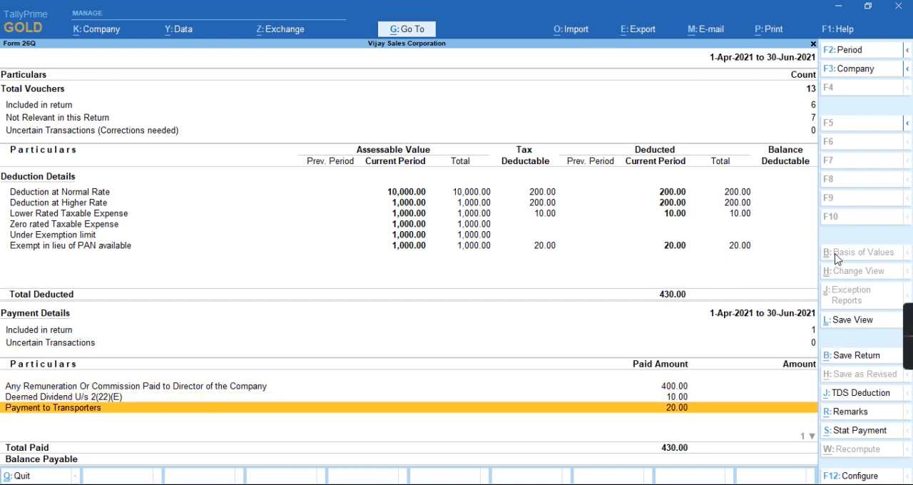
pyautogui.moveTo(72, 448)
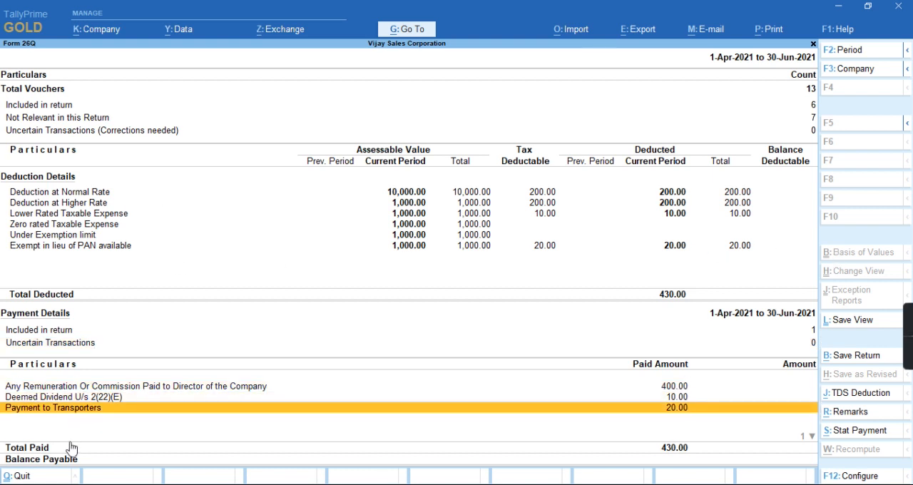
pyautogui.moveTo(642, 449)
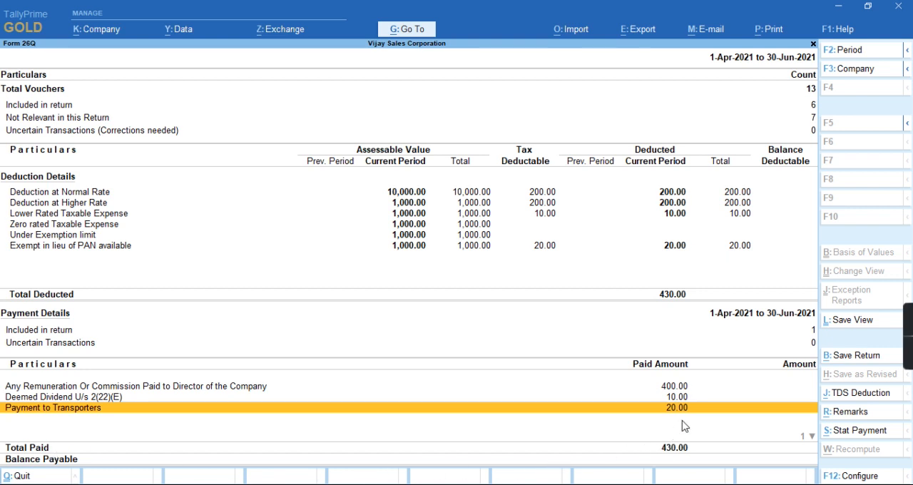
pyautogui.moveTo(523, 400)
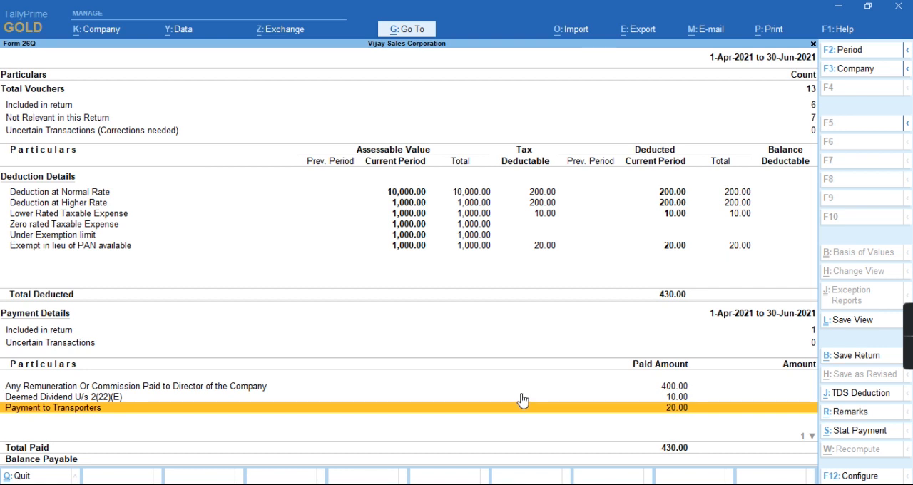
pyautogui.moveTo(802, 345)
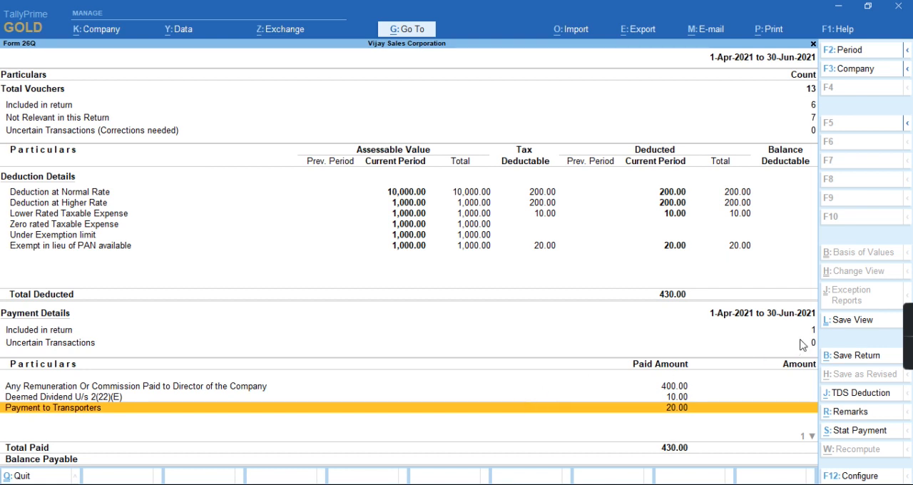